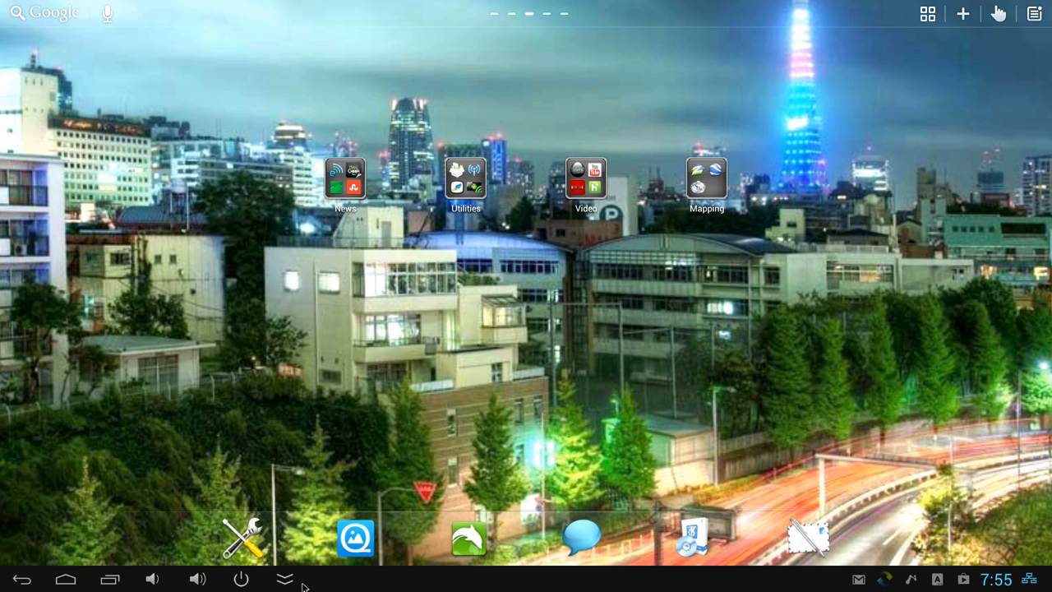
{"action": "mouse_move", "coordinate": [285, 579]}
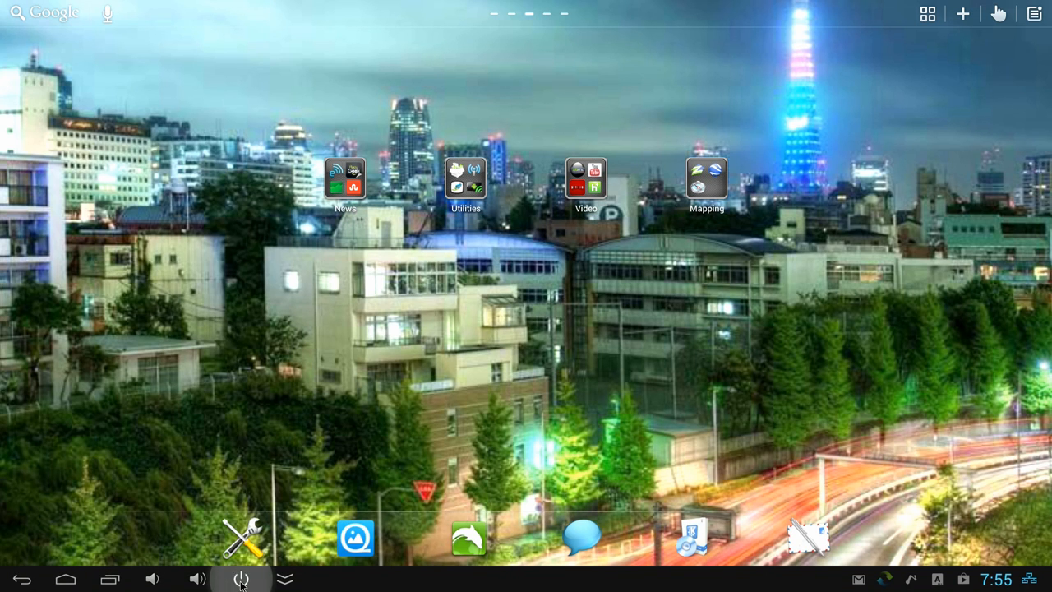
Bring up the shut-down prompt and dismiss it without powering off.
{"action": "left_click", "coordinate": [240, 578]}
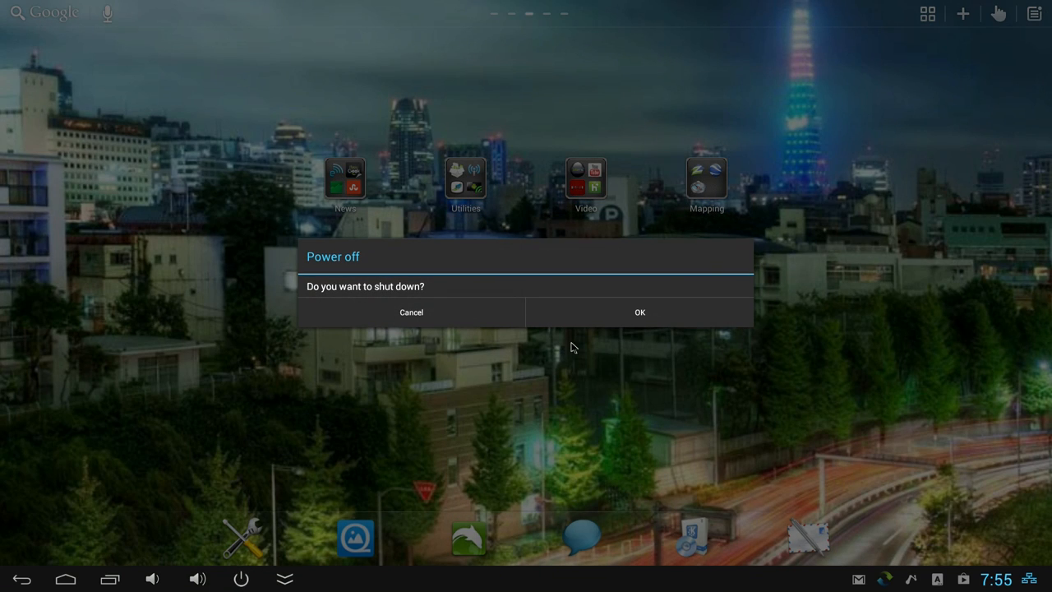
{"action": "mouse_move", "coordinate": [601, 325]}
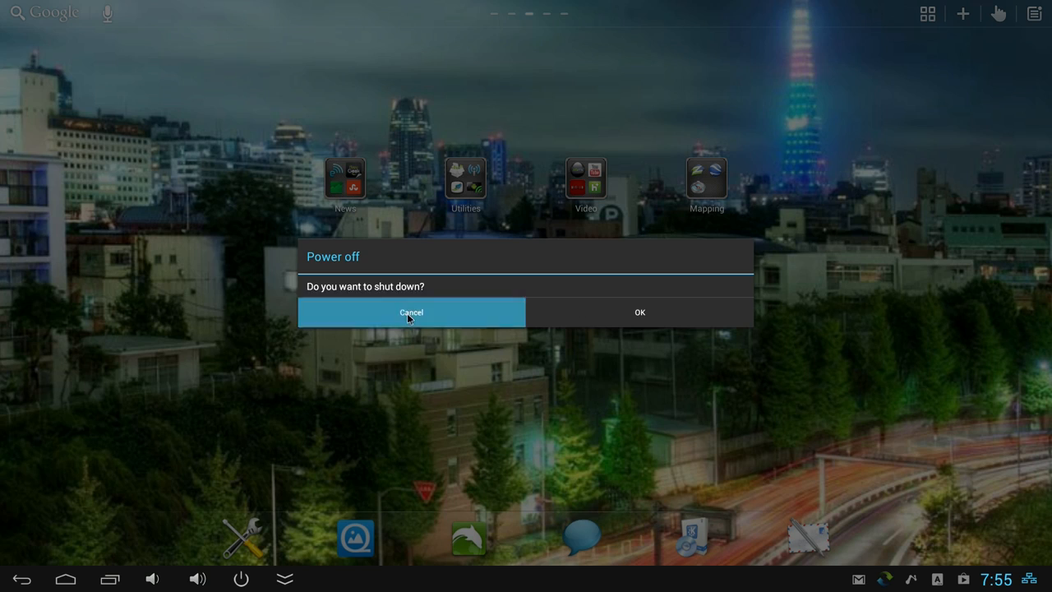
{"action": "left_click", "coordinate": [411, 312]}
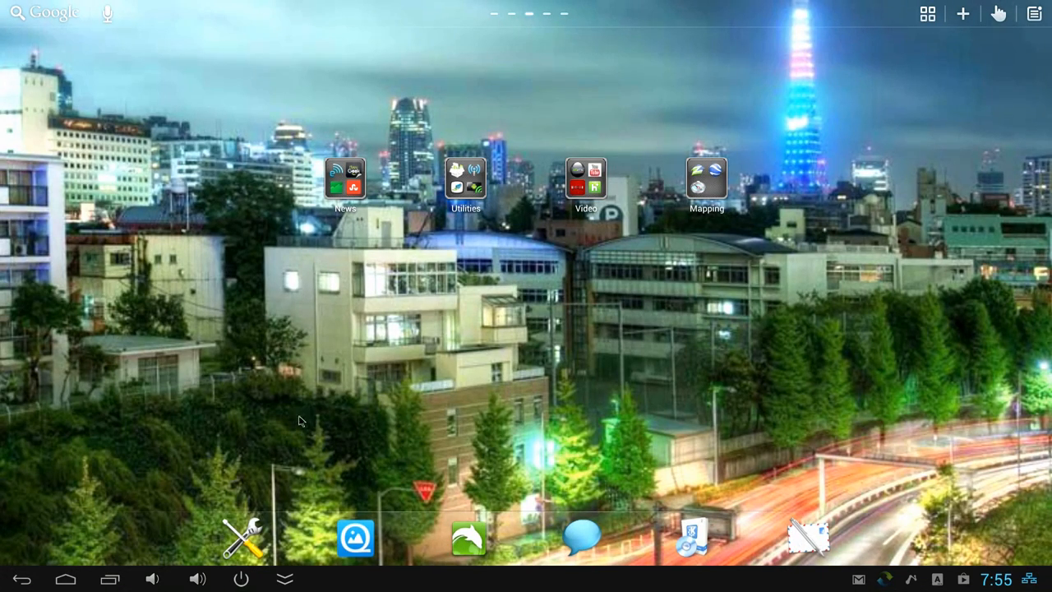
{"action": "mouse_move", "coordinate": [319, 414]}
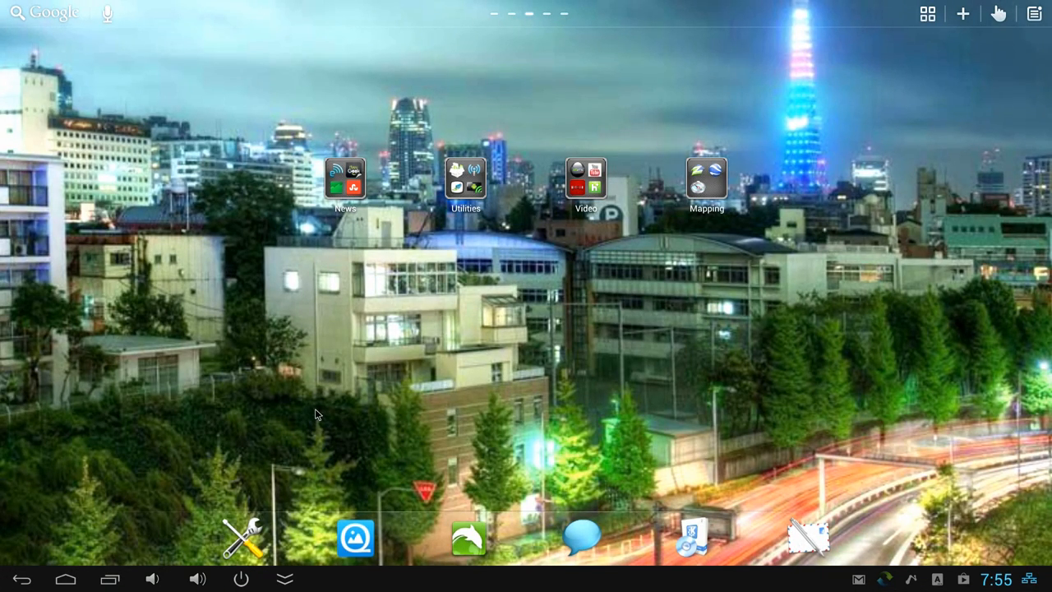
{"action": "mouse_move", "coordinate": [830, 200]}
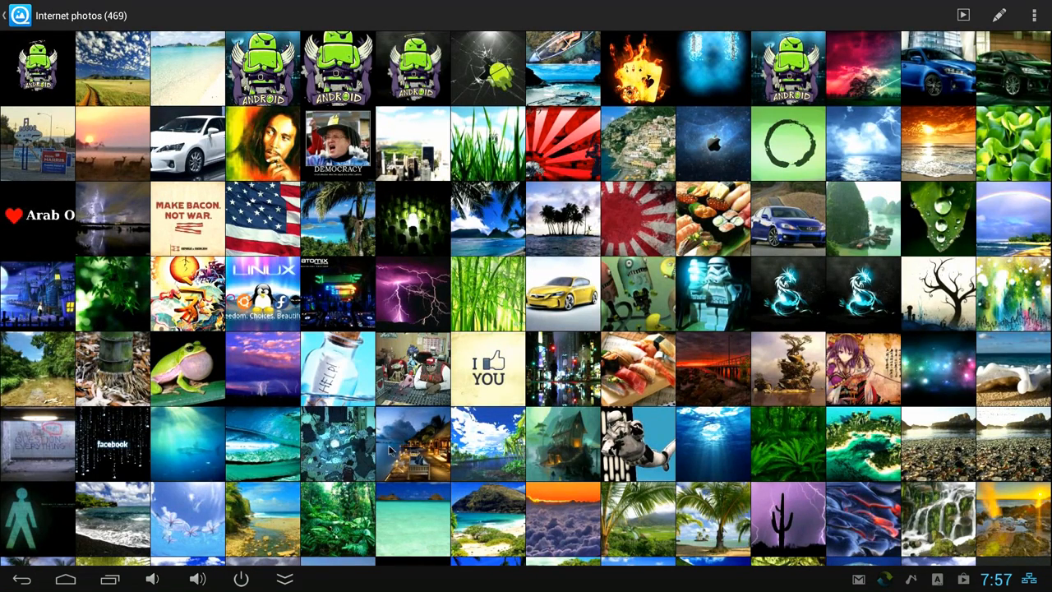
{"action": "mouse_move", "coordinate": [421, 462]}
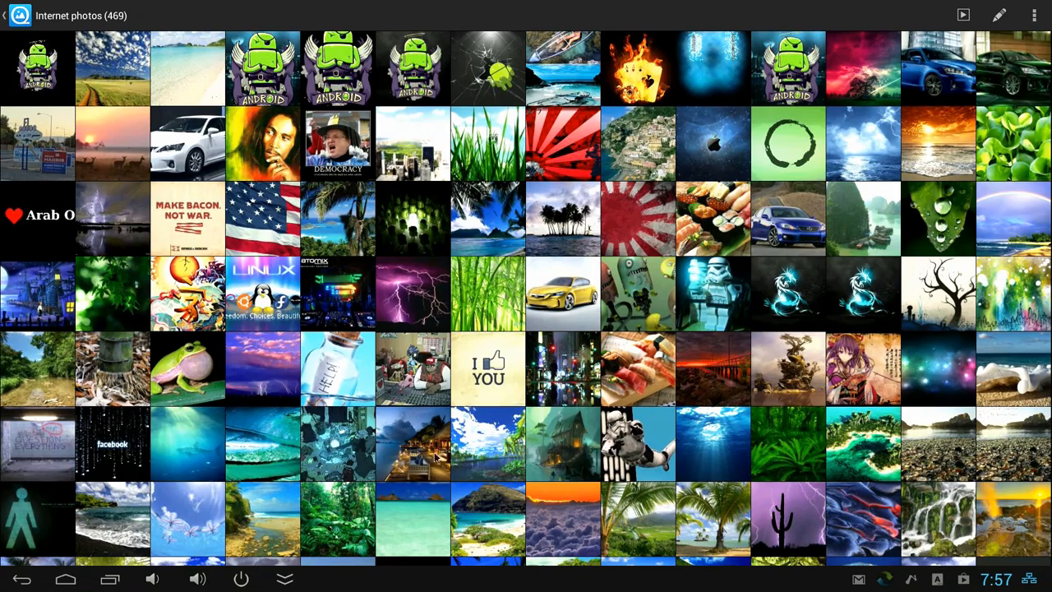
{"action": "mouse_move", "coordinate": [595, 391]}
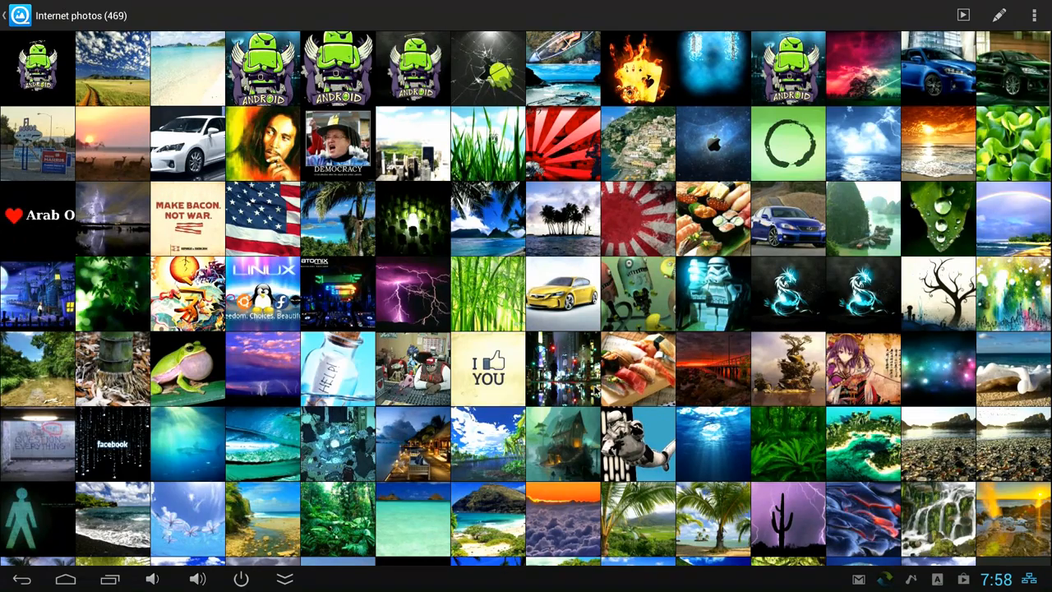
Browse the 469-picture Internet photos album, view a wallpaper and return to the thumbnail grid.
{"action": "scroll", "scroll_direction": "down", "scroll_amount": 3}
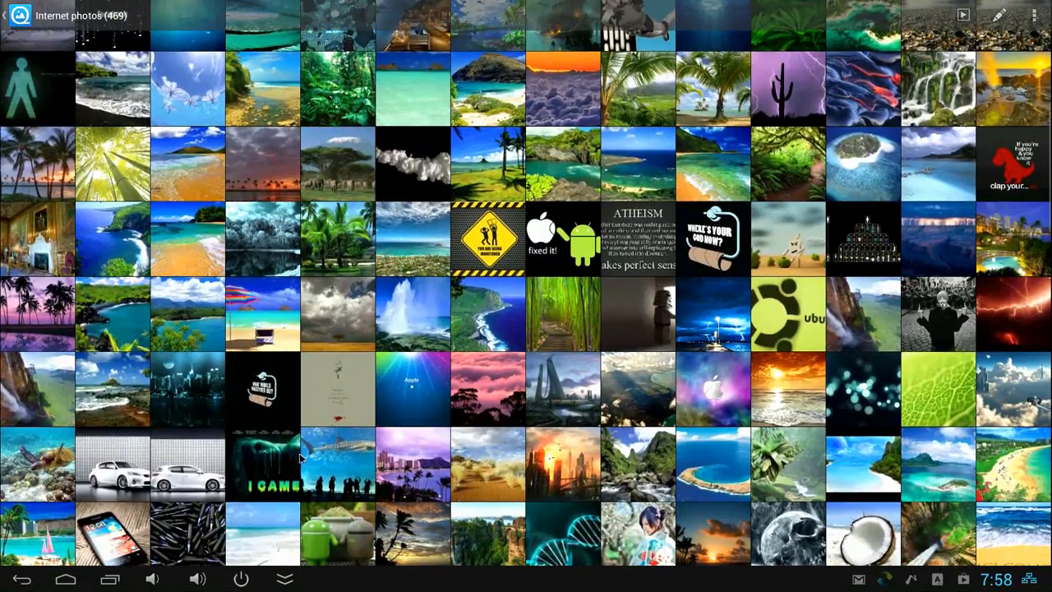
{"action": "scroll", "scroll_direction": "down", "scroll_amount": 3}
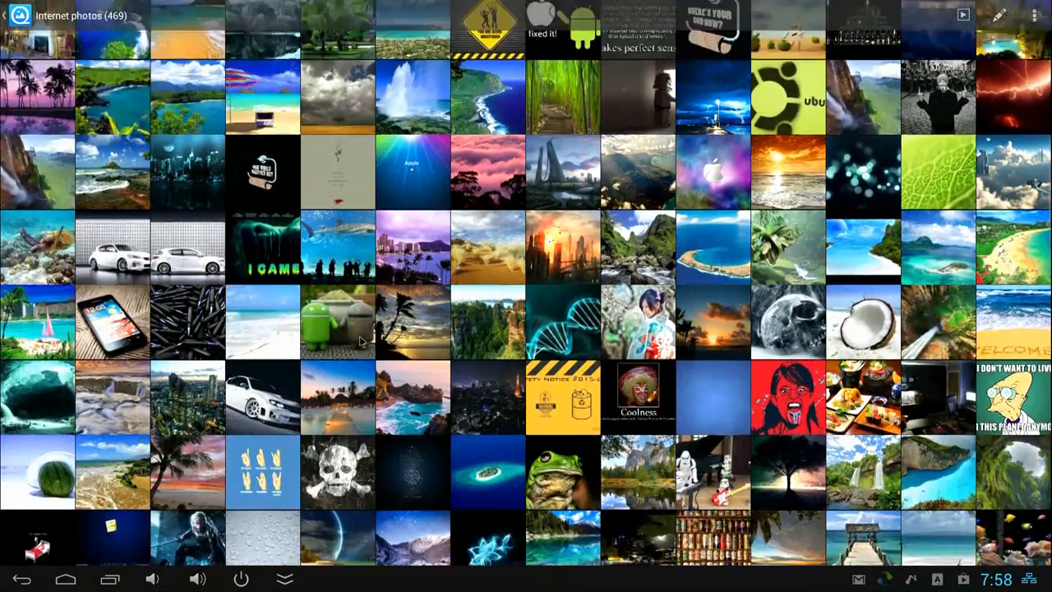
{"action": "scroll", "scroll_direction": "down", "scroll_amount": 3}
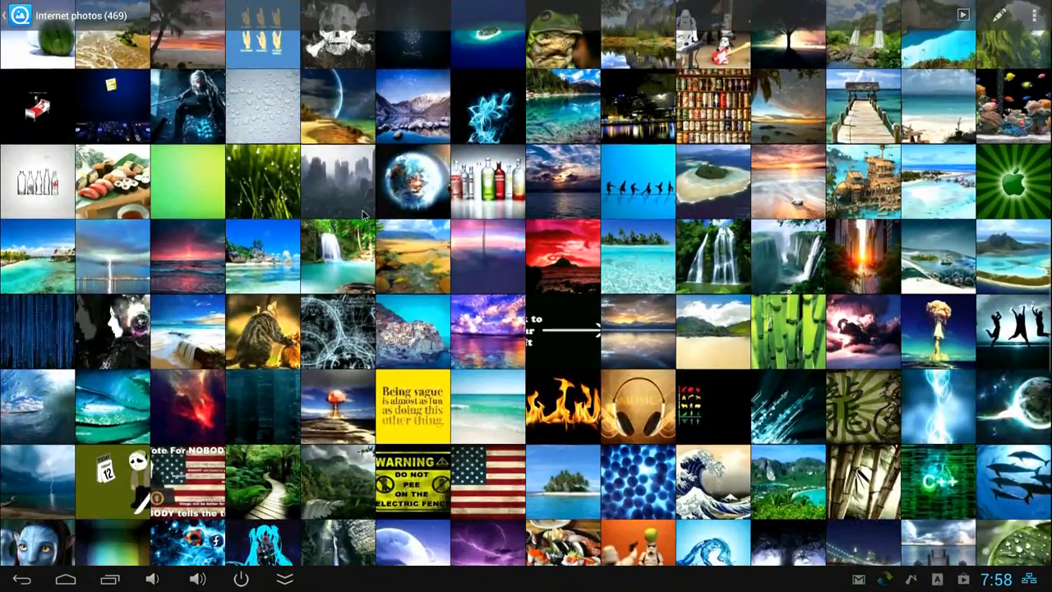
{"action": "scroll", "scroll_direction": "down", "scroll_amount": 3}
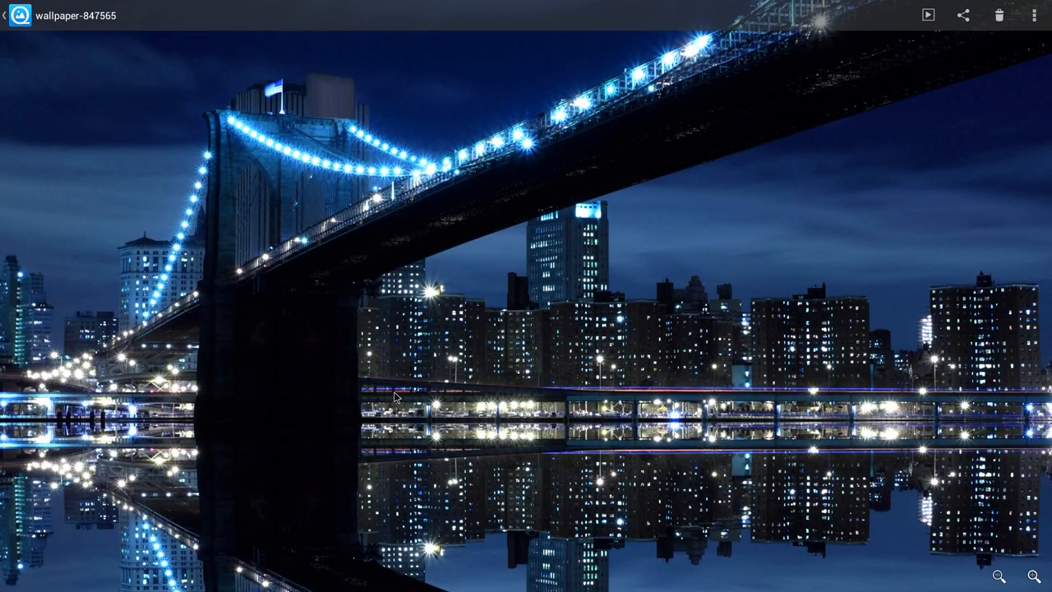
{"action": "left_click", "coordinate": [3, 15]}
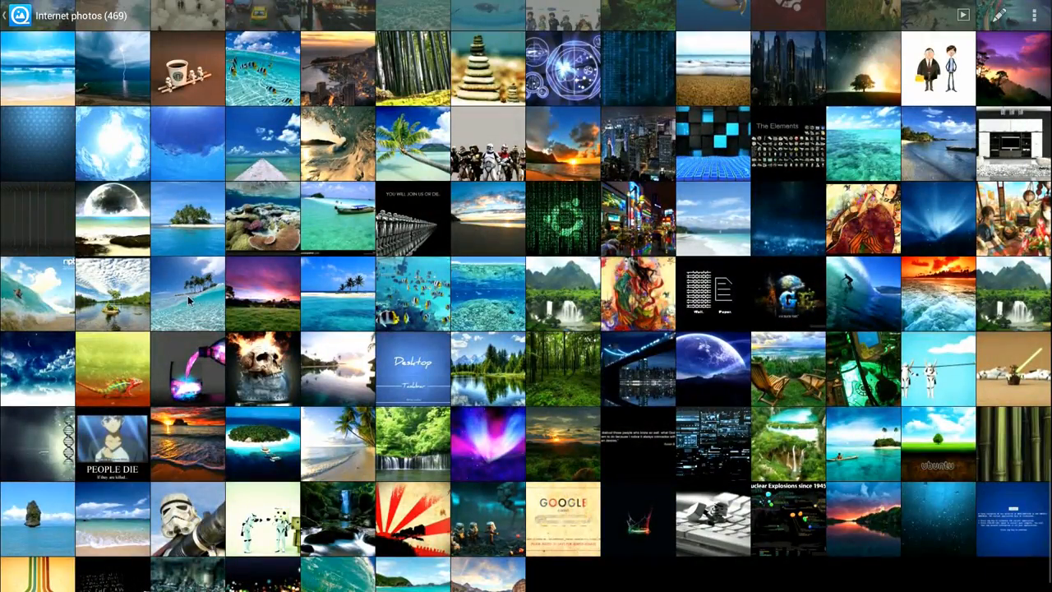
{"action": "scroll", "scroll_direction": "up", "scroll_amount": 3}
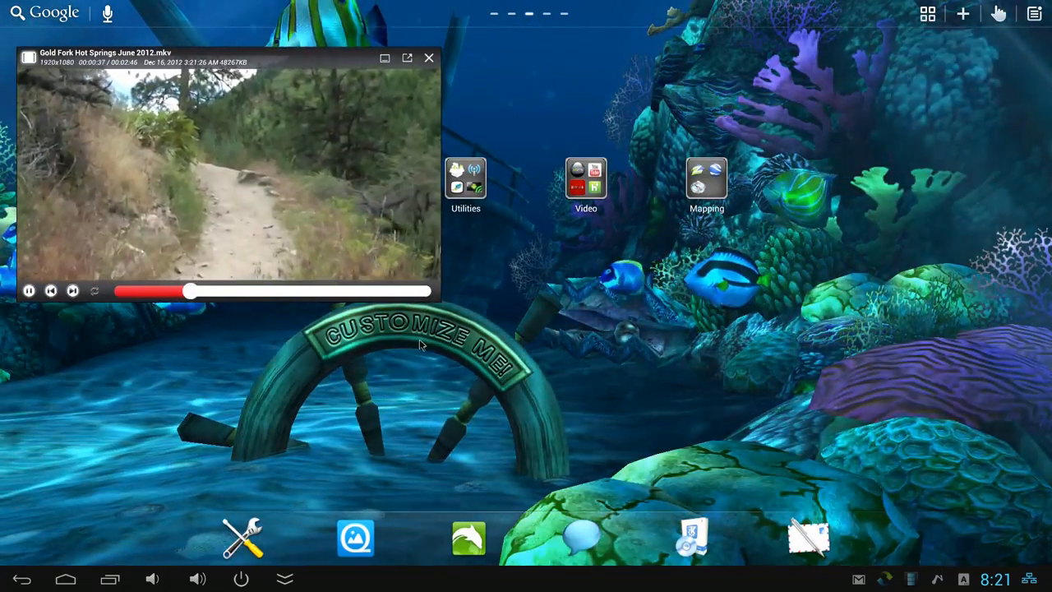
Enlarge the floating Gold Fork Hot Springs video, hide its controls and move it to the right side.
{"action": "left_click", "coordinate": [385, 58]}
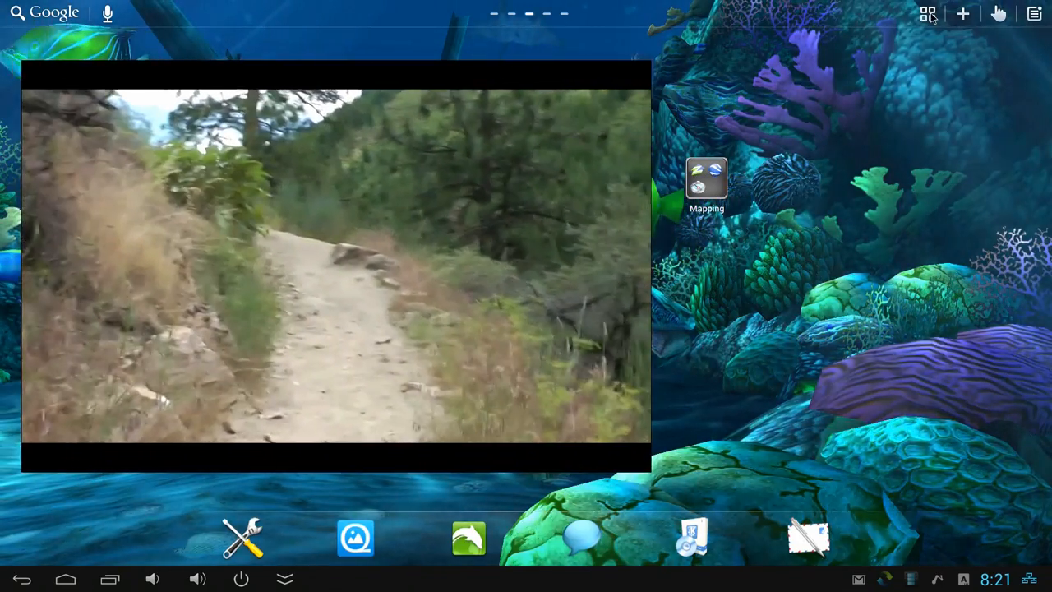
{"action": "left_click", "coordinate": [927, 13]}
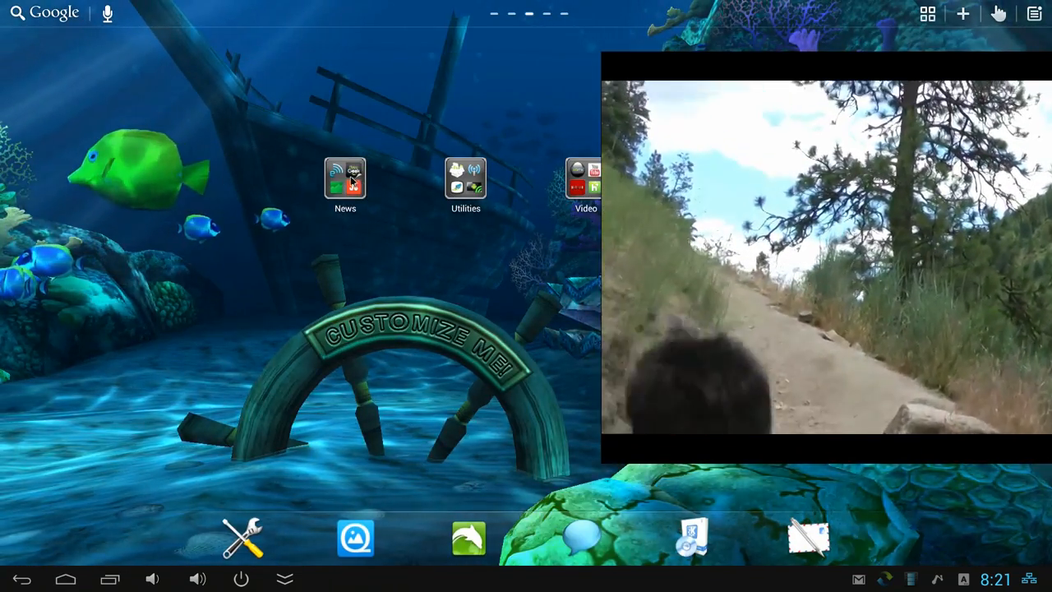
{"action": "left_click", "coordinate": [346, 177]}
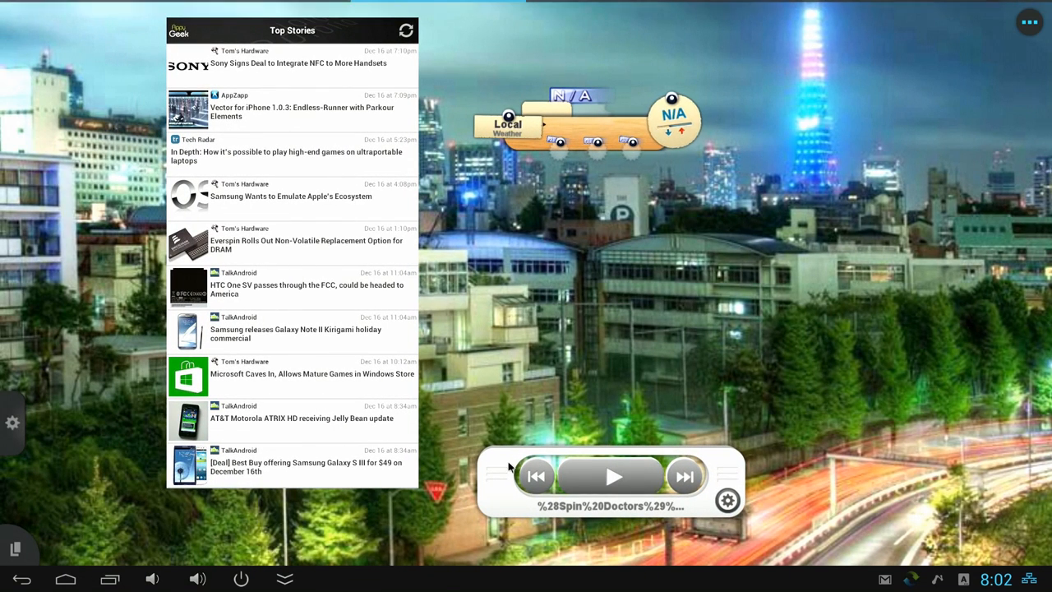
{"action": "mouse_move", "coordinate": [509, 525]}
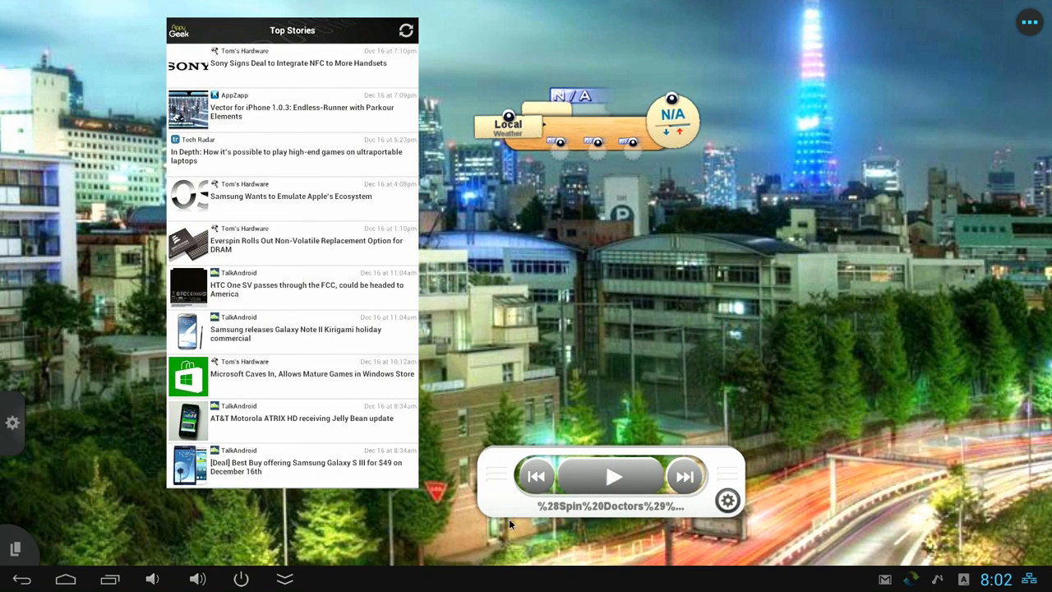
{"action": "mouse_move", "coordinate": [503, 460]}
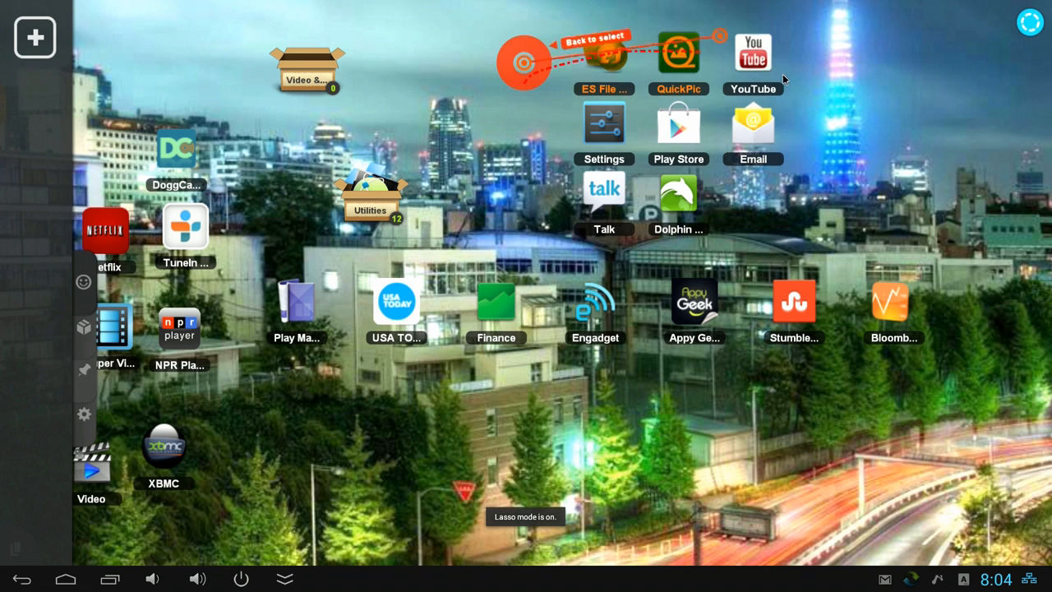
Lasso the QuickPic, YouTube, Settings, Play Store and Email shortcuts for removal from the desktop.
{"action": "left_click", "coordinate": [522, 63]}
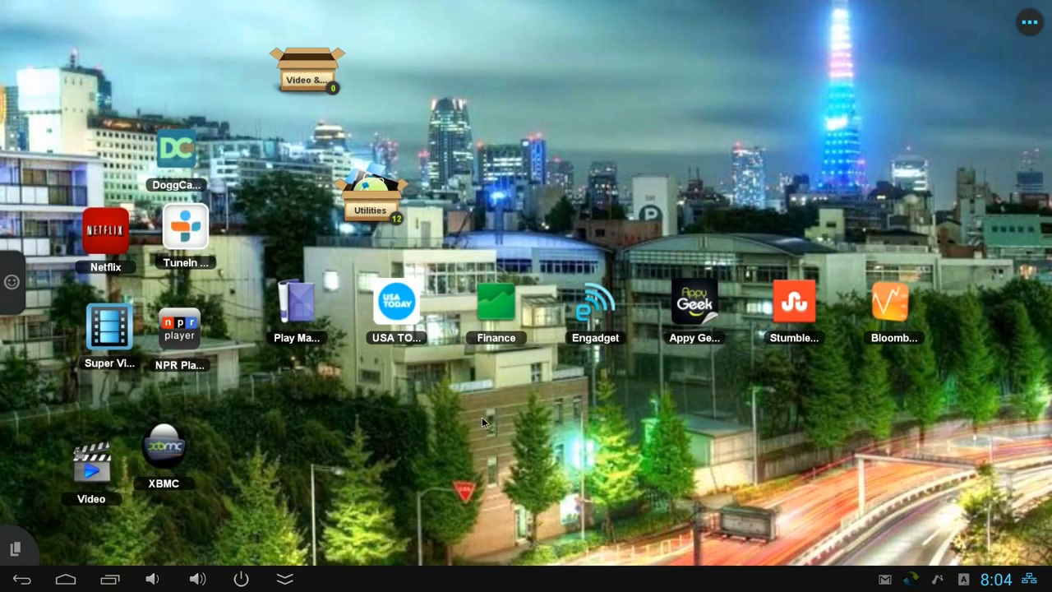
{"action": "mouse_move", "coordinate": [376, 447]}
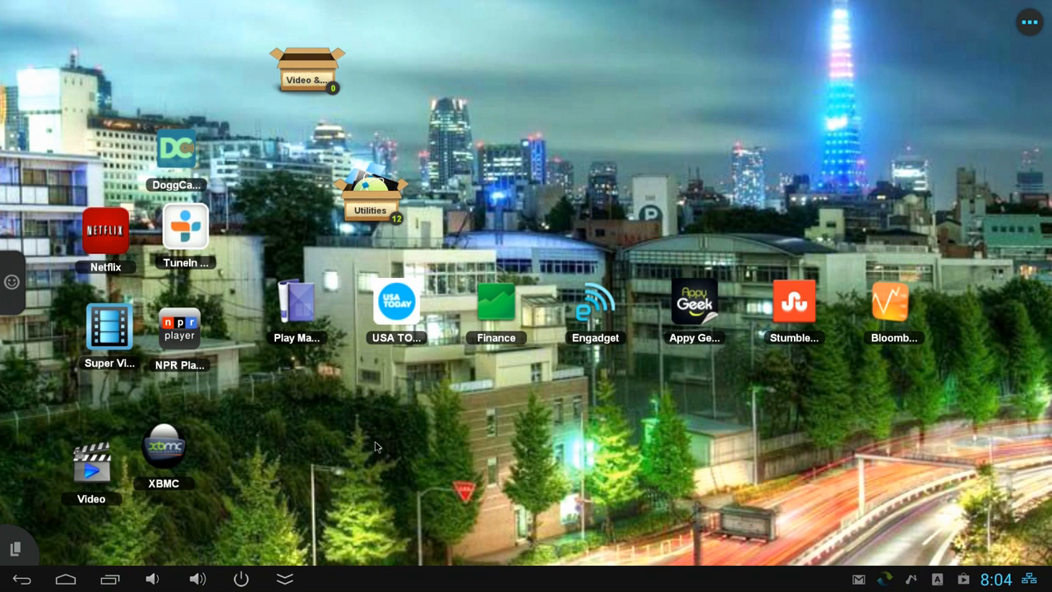
{"action": "mouse_move", "coordinate": [383, 454]}
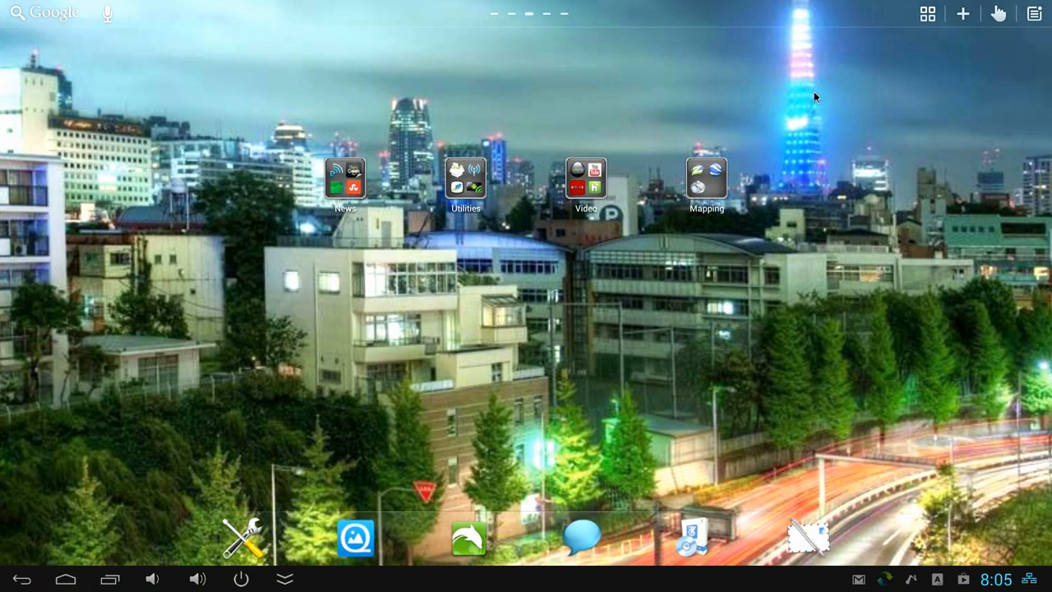
{"action": "mouse_move", "coordinate": [258, 353]}
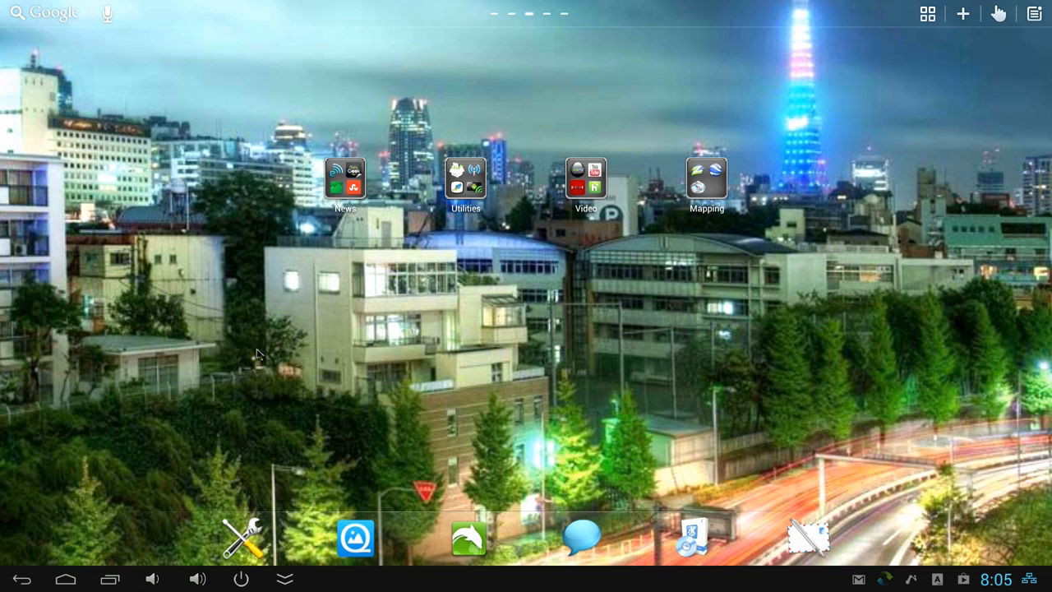
{"action": "mouse_move", "coordinate": [456, 315]}
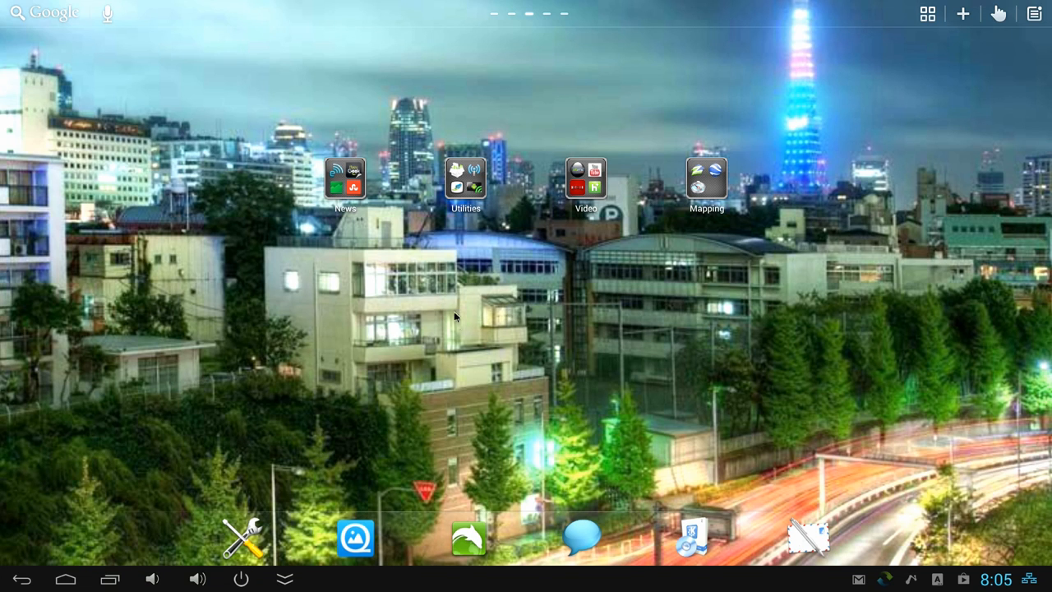
{"action": "mouse_move", "coordinate": [321, 332]}
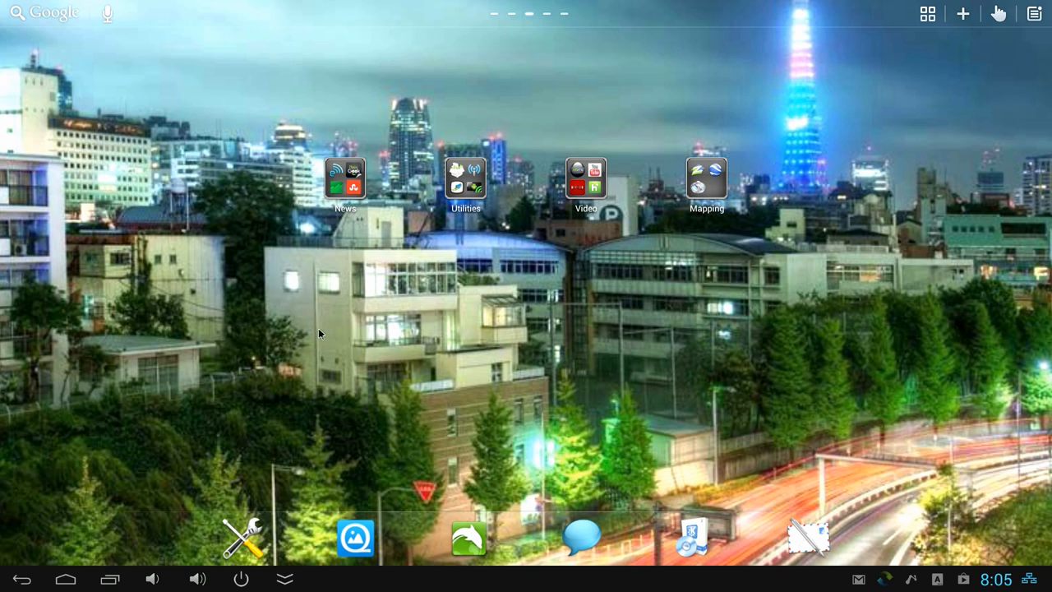
{"action": "mouse_move", "coordinate": [354, 313]}
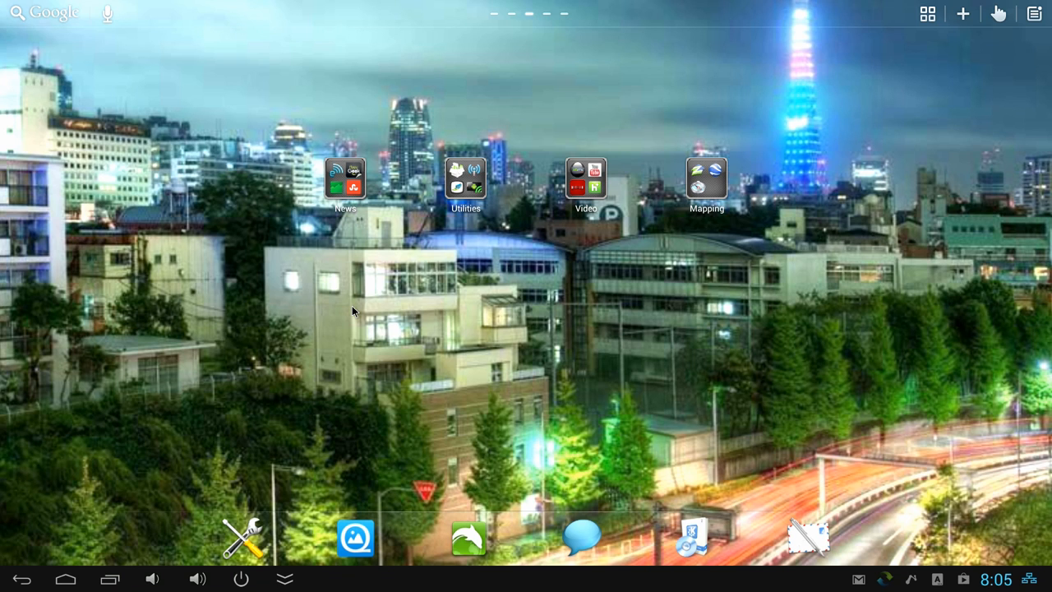
{"action": "mouse_move", "coordinate": [20, 255]}
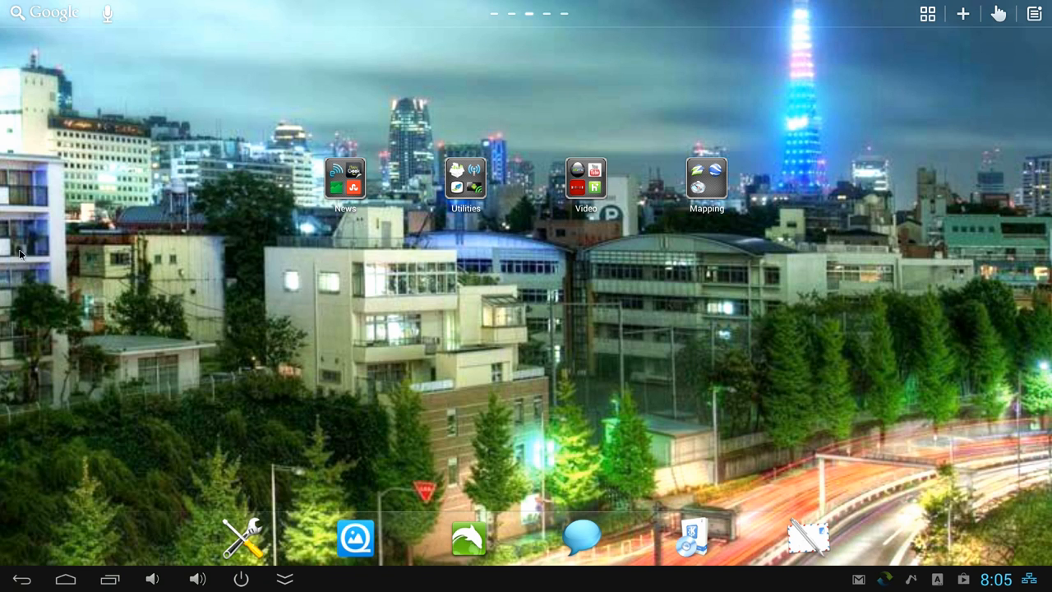
{"action": "mouse_move", "coordinate": [615, 405]}
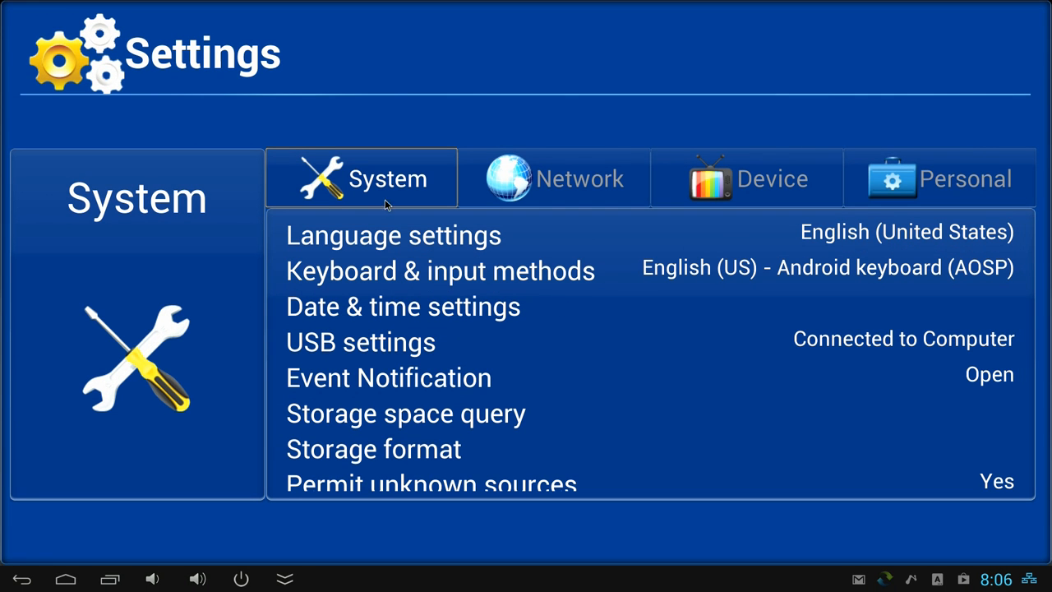
{"action": "mouse_move", "coordinate": [770, 231]}
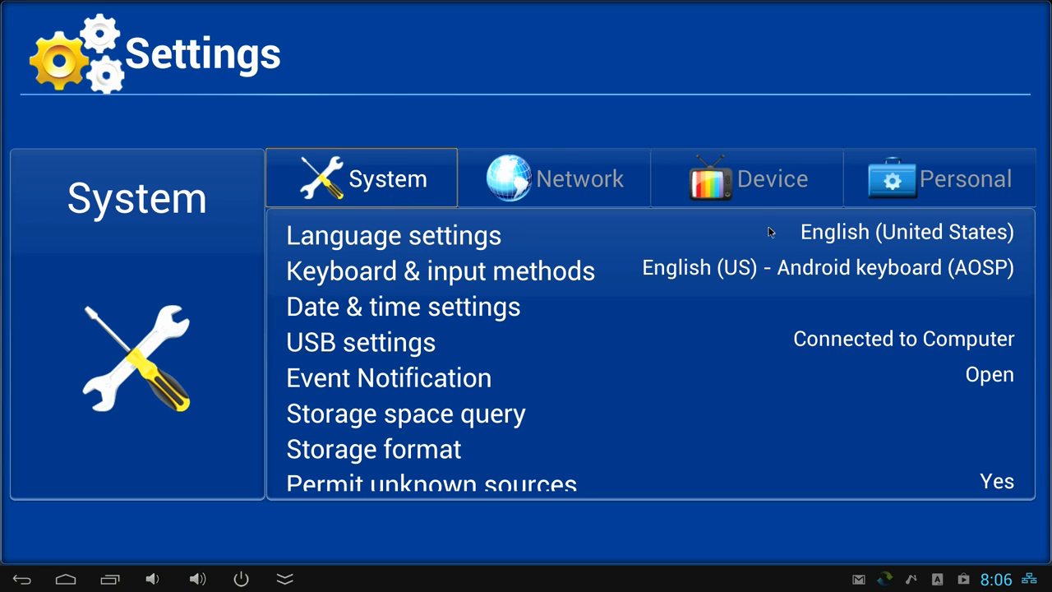
Show the Device settings' USB computer connection modes with Mass Storage selected.
{"action": "left_click", "coordinate": [747, 178]}
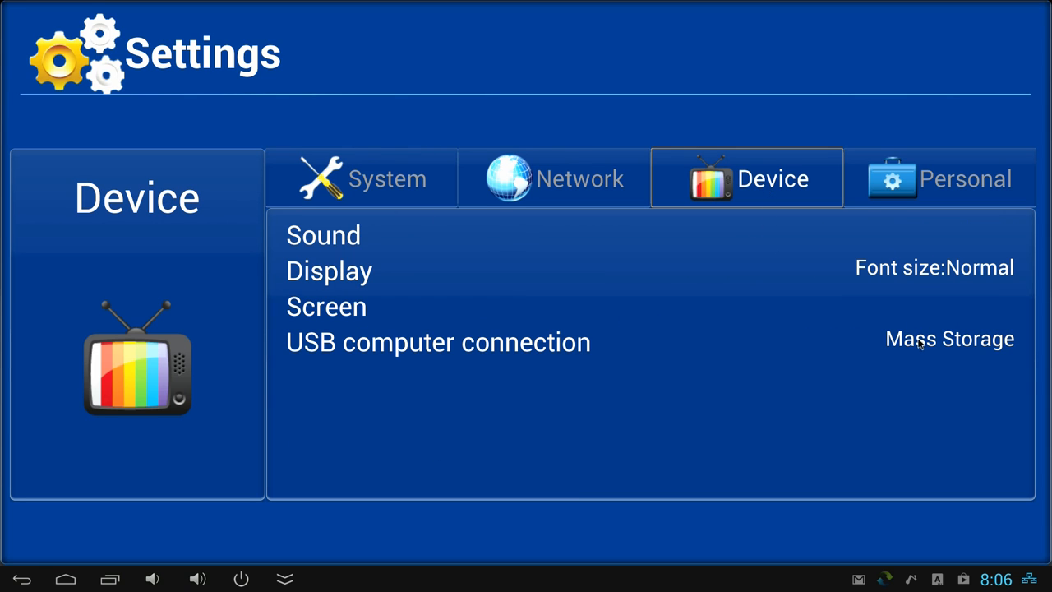
{"action": "left_click", "coordinate": [437, 341]}
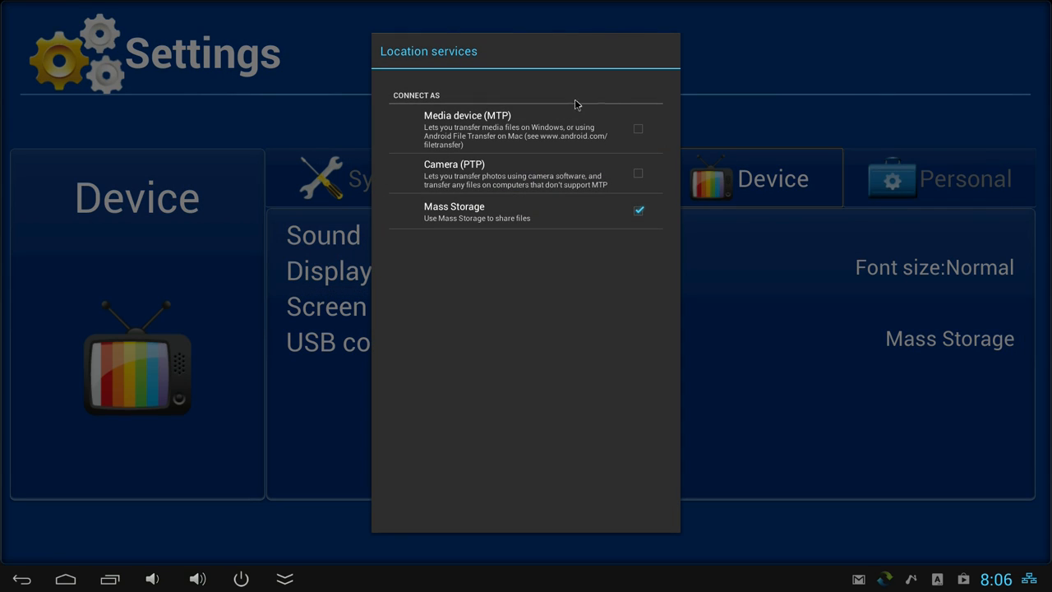
{"action": "mouse_move", "coordinate": [660, 133]}
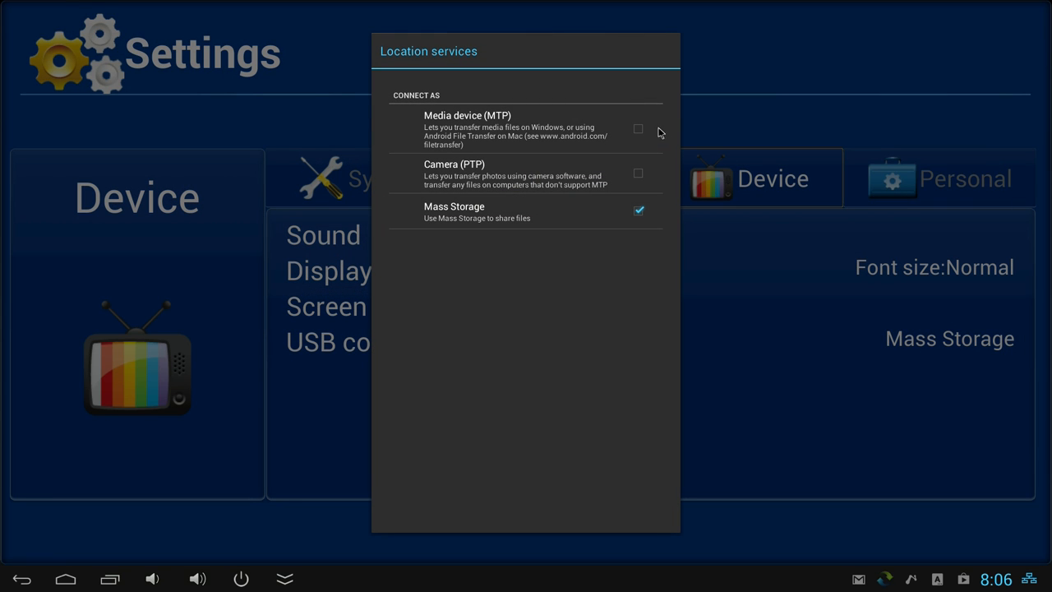
{"action": "mouse_move", "coordinate": [641, 227]}
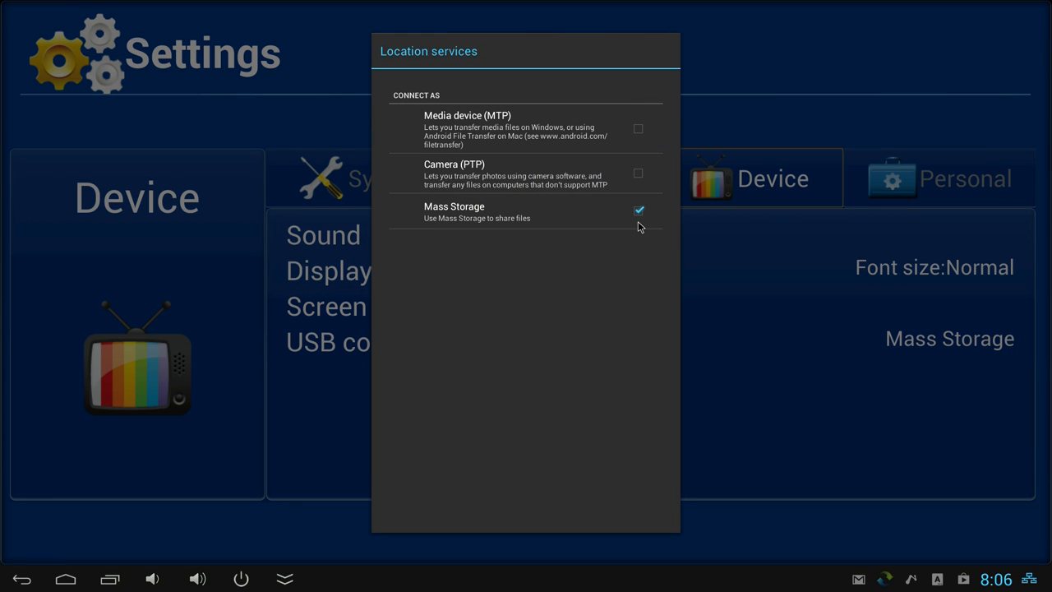
{"action": "mouse_move", "coordinate": [599, 256]}
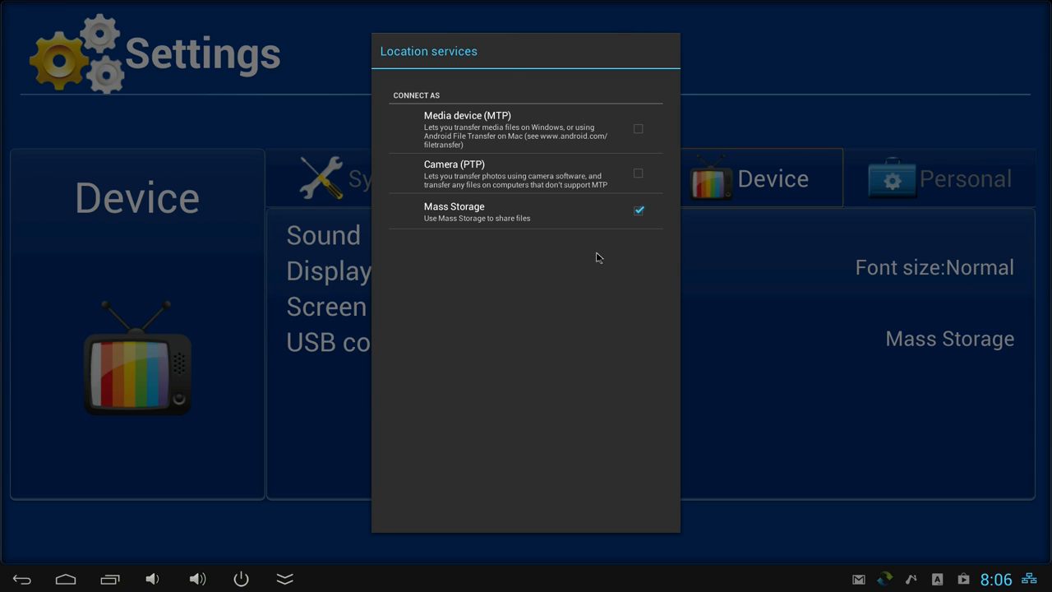
{"action": "mouse_move", "coordinate": [427, 286]}
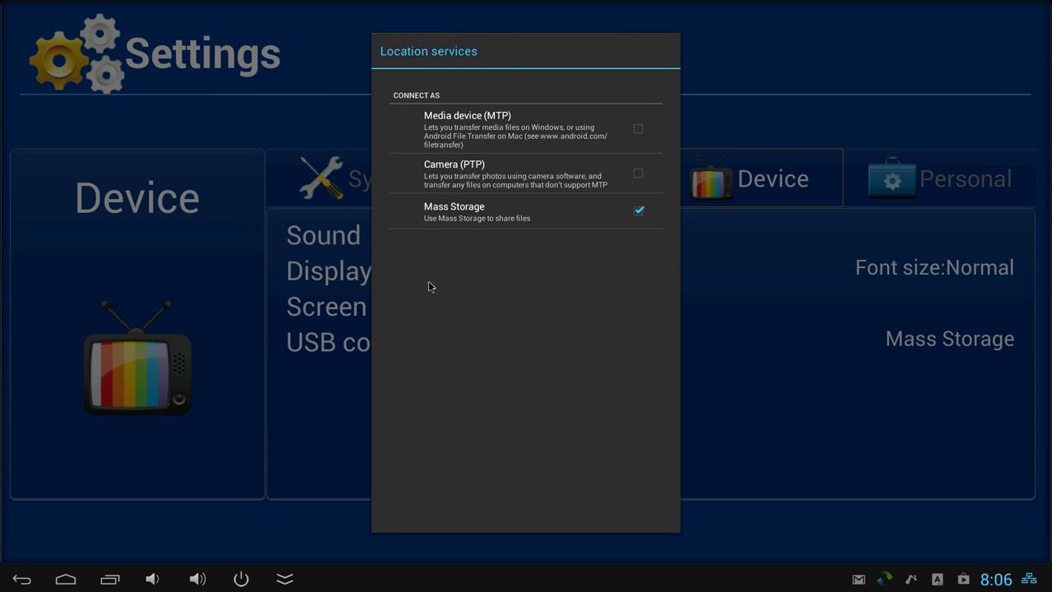
{"action": "mouse_move", "coordinate": [509, 279]}
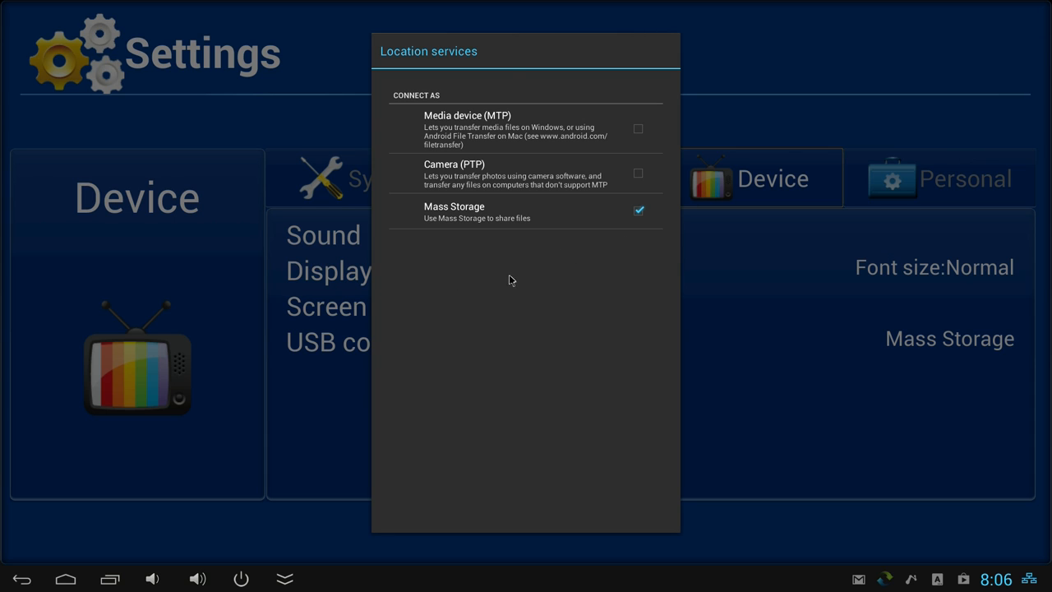
{"action": "mouse_move", "coordinate": [462, 259]}
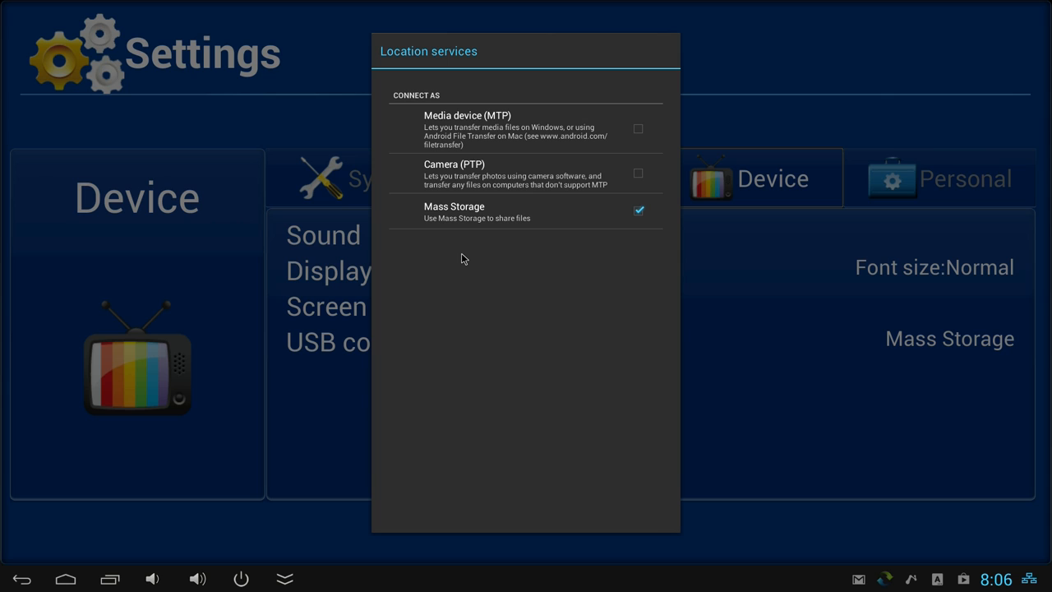
{"action": "mouse_move", "coordinate": [465, 256]}
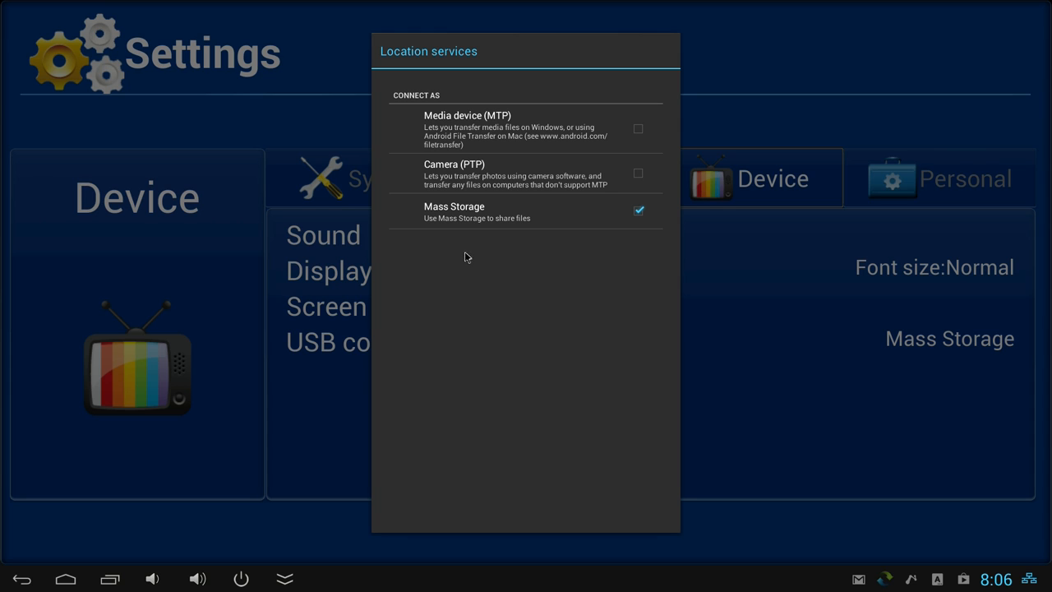
{"action": "mouse_move", "coordinate": [313, 266]}
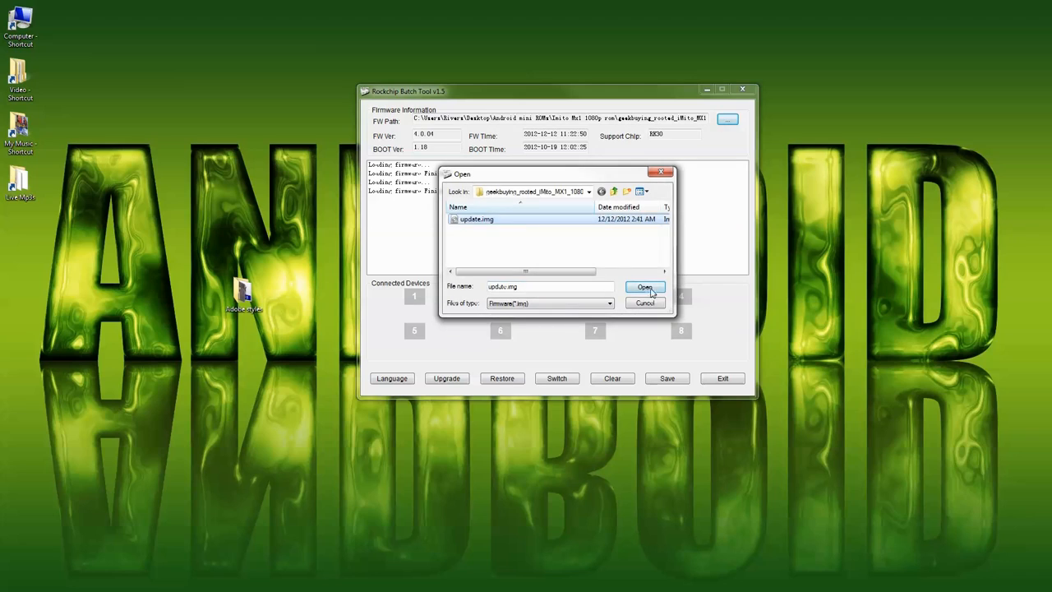
Load update.img into Rockchip Batch Tool, showing its firmware and boot version details.
{"action": "left_click", "coordinate": [644, 286]}
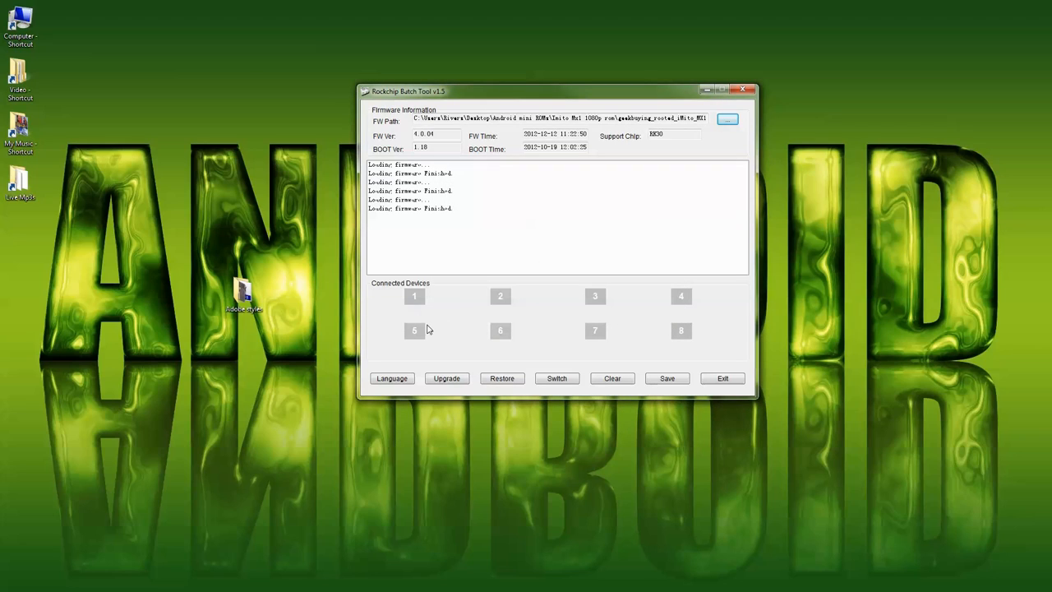
{"action": "mouse_move", "coordinate": [402, 286]}
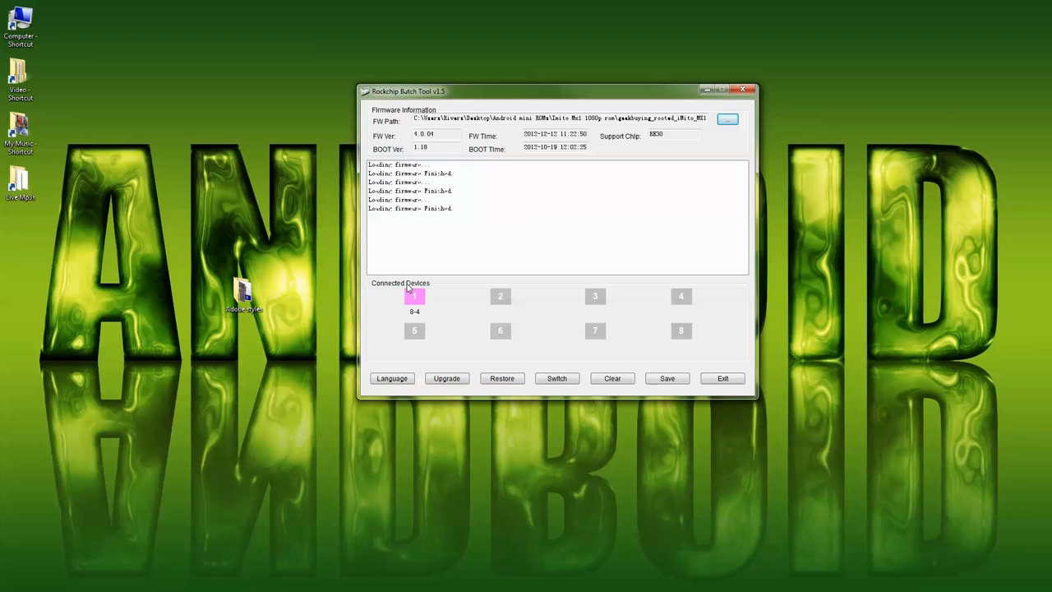
{"action": "mouse_move", "coordinate": [506, 352]}
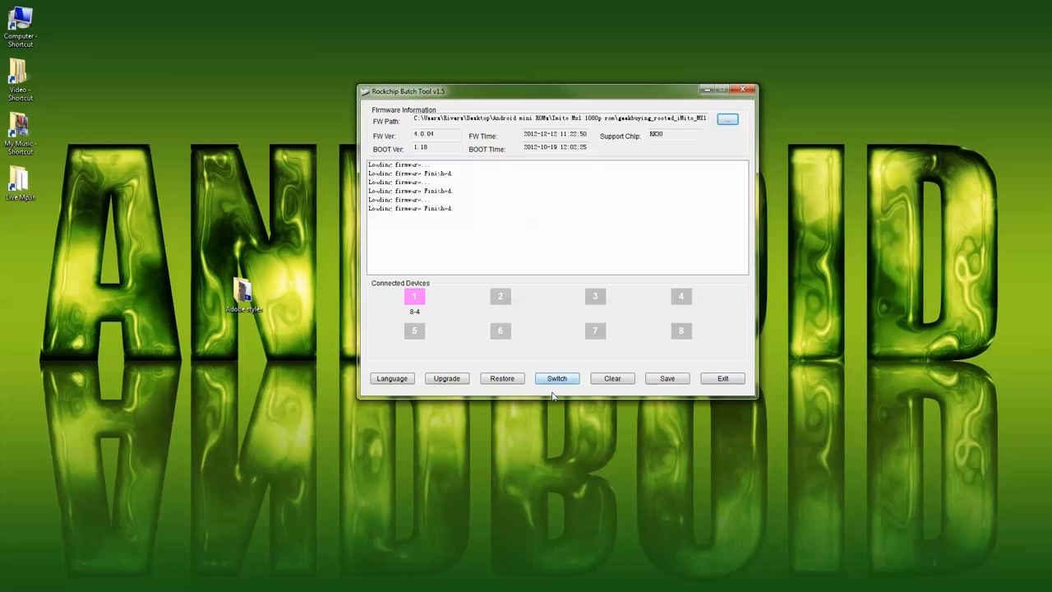
{"action": "mouse_move", "coordinate": [447, 378]}
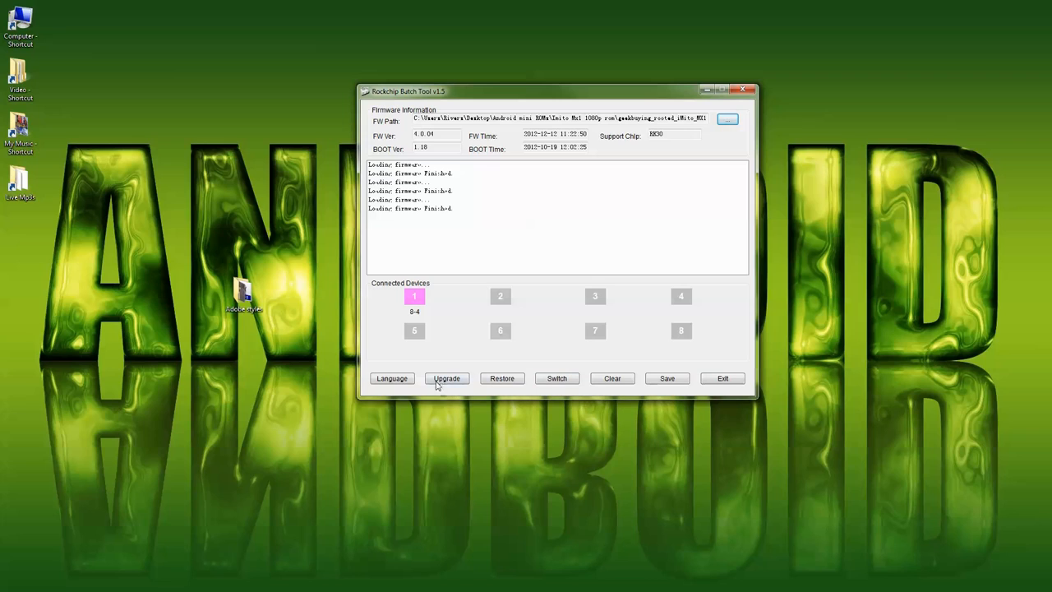
{"action": "mouse_move", "coordinate": [448, 392]}
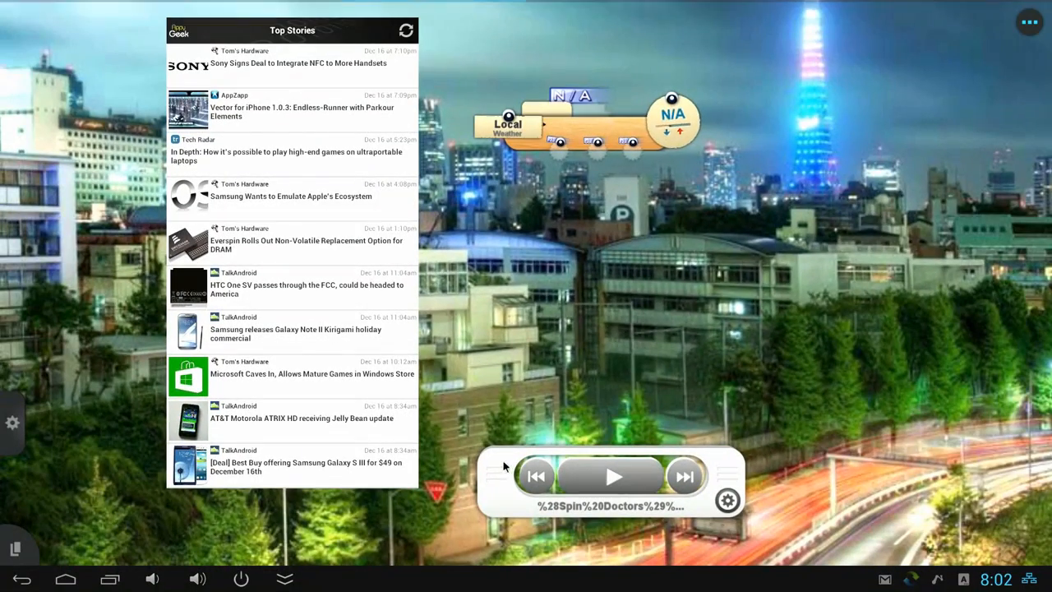
{"action": "mouse_move", "coordinate": [505, 493]}
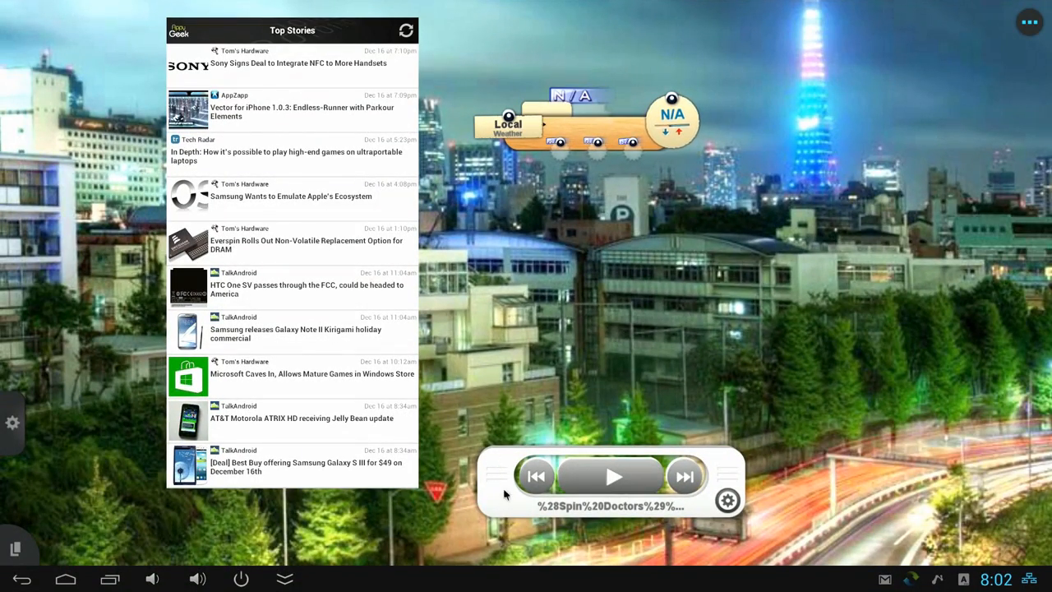